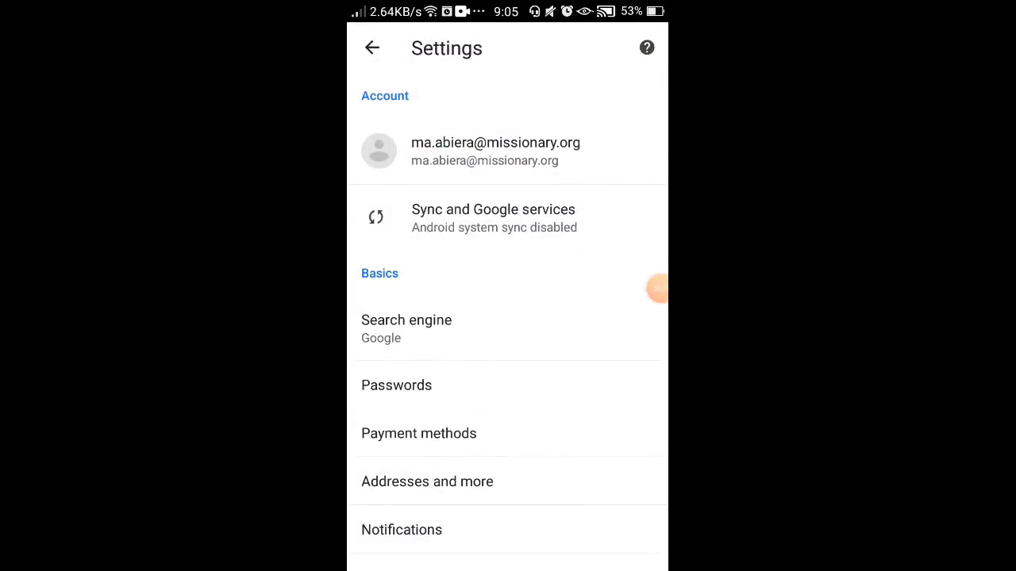
Scroll Chrome Settings down to the Advanced section to reach Privacy.
{"action": "scroll", "scroll_direction": "down", "scroll_amount": 3}
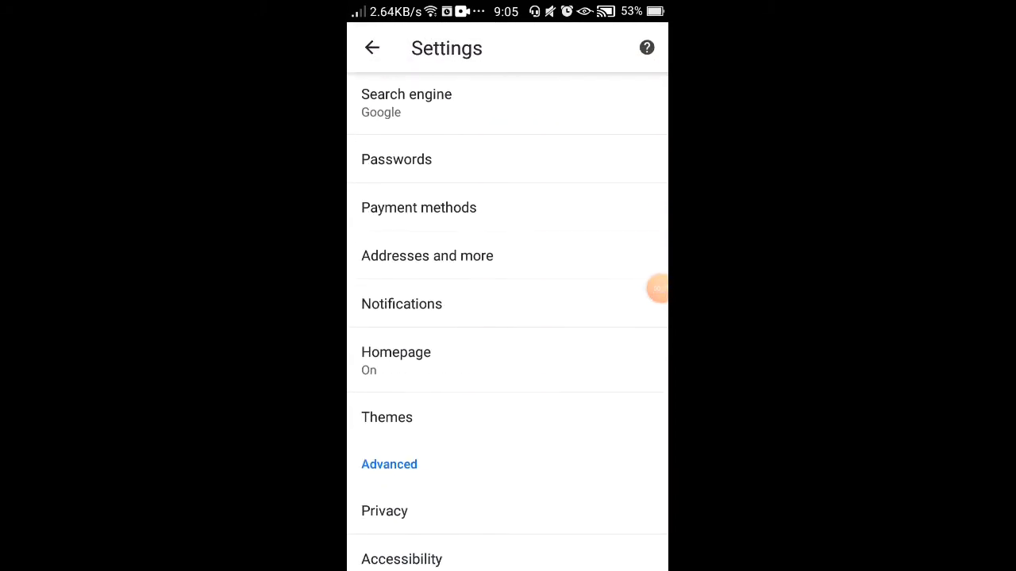
{"action": "scroll", "scroll_direction": "down", "scroll_amount": 3}
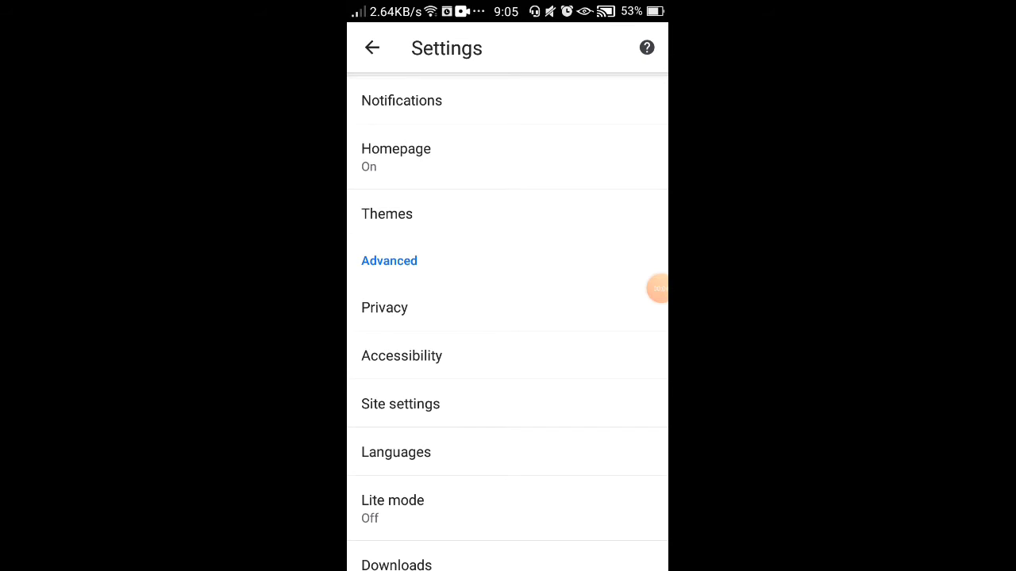
{"action": "scroll", "scroll_direction": "down", "scroll_amount": 3}
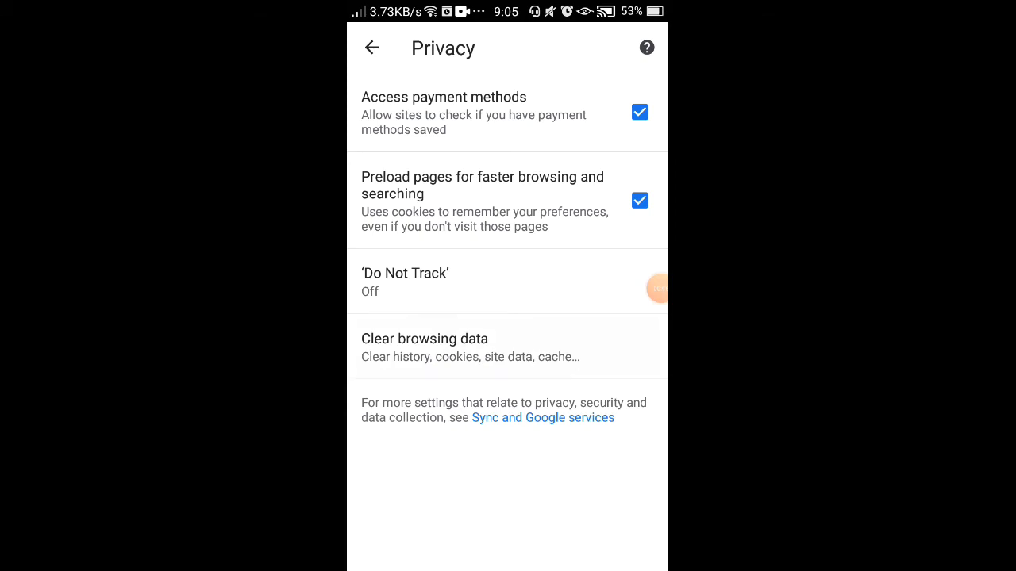
Clear all-time history, cookies and cached files, confirming site storage removal for spam sites.
{"action": "left_click", "coordinate": [426, 346]}
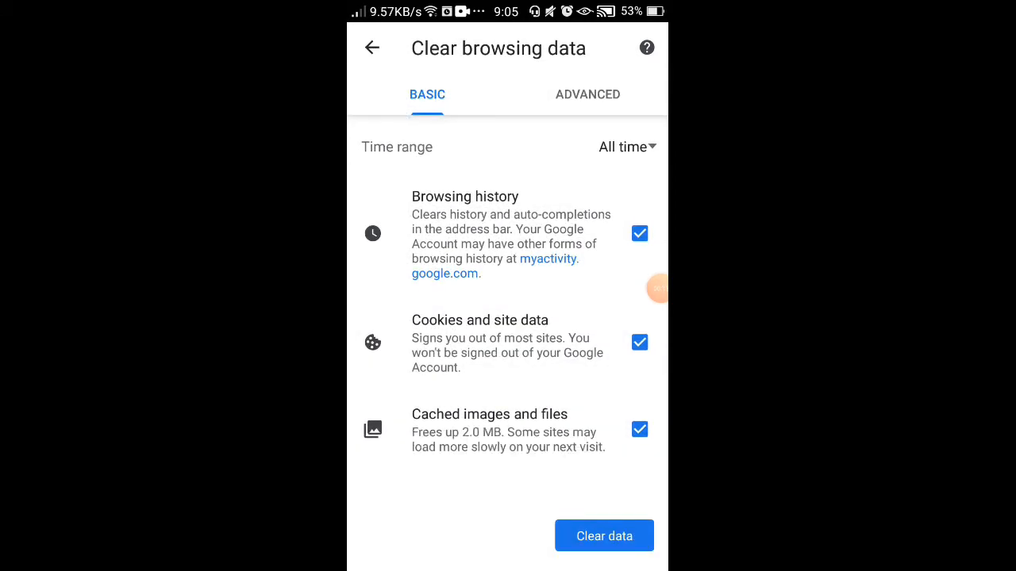
{"action": "left_click", "coordinate": [603, 536]}
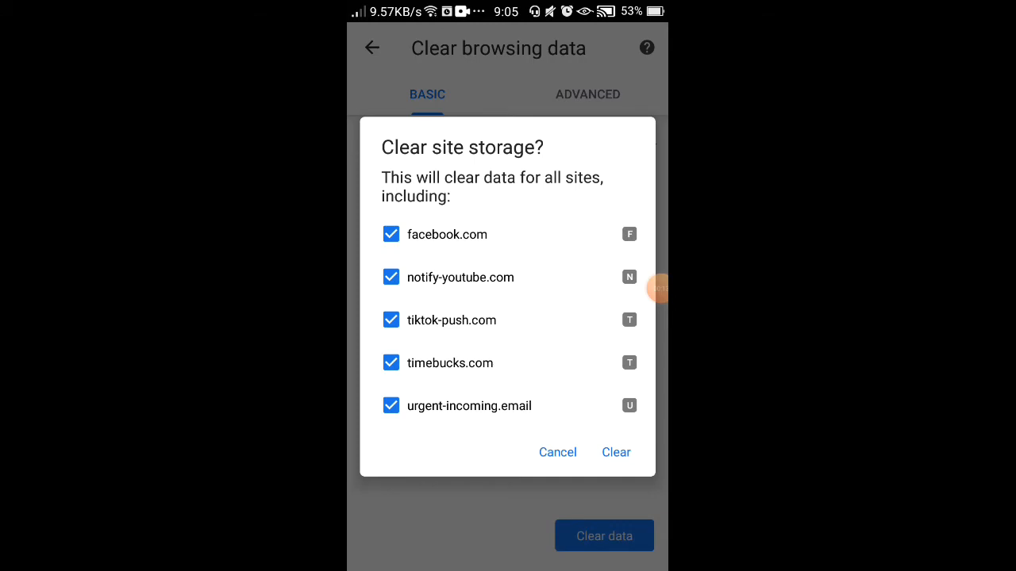
{"action": "left_click", "coordinate": [616, 453]}
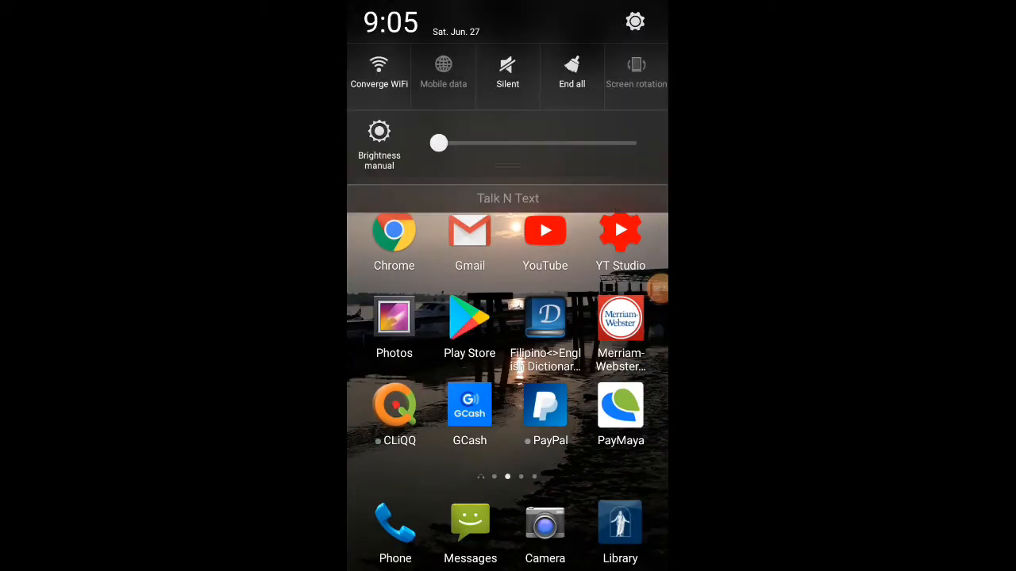
From the notification shade, reach Application management in Android Settings under System.
{"action": "left_click", "coordinate": [635, 22]}
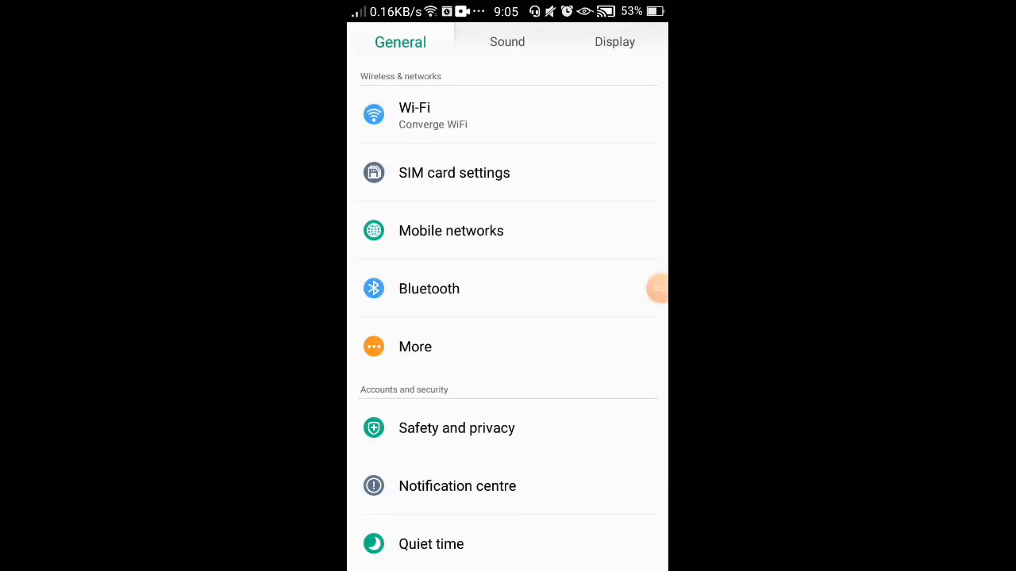
{"action": "scroll", "scroll_direction": "down", "scroll_amount": 3}
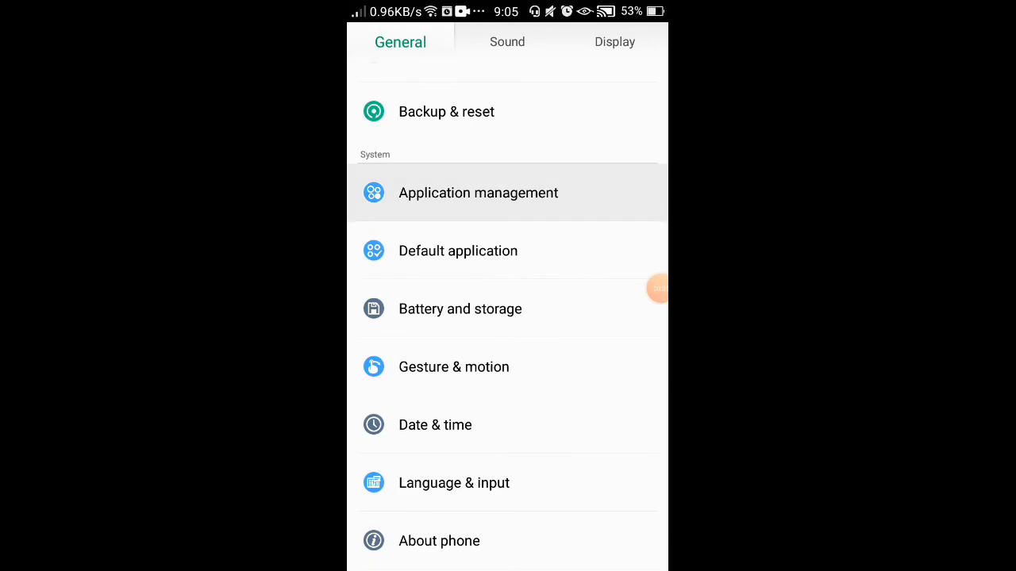
{"action": "left_click", "coordinate": [478, 194]}
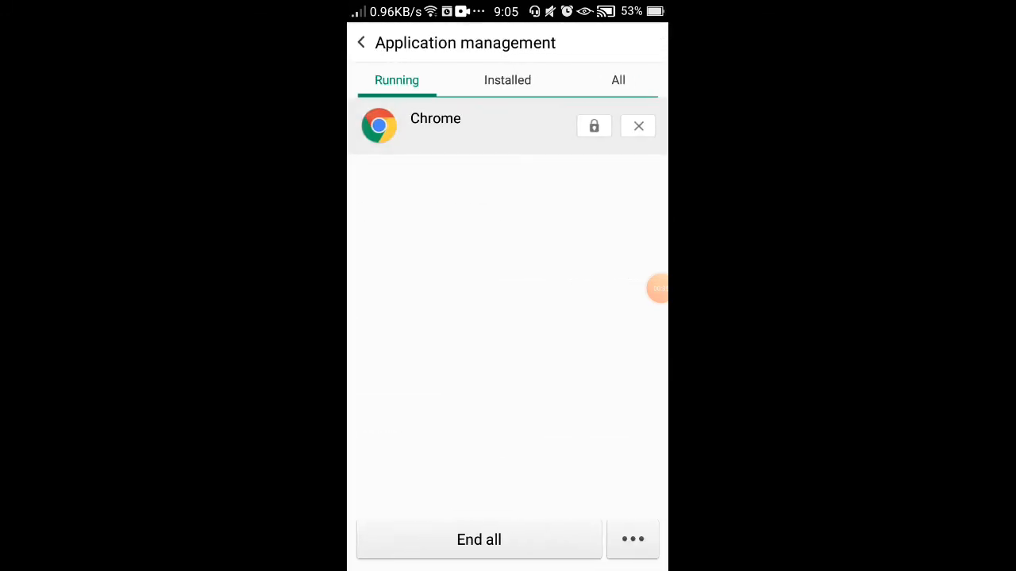
Clear Chrome's cache from its App info page, dropping it from 684KB to 4.00KB.
{"action": "left_click", "coordinate": [435, 117]}
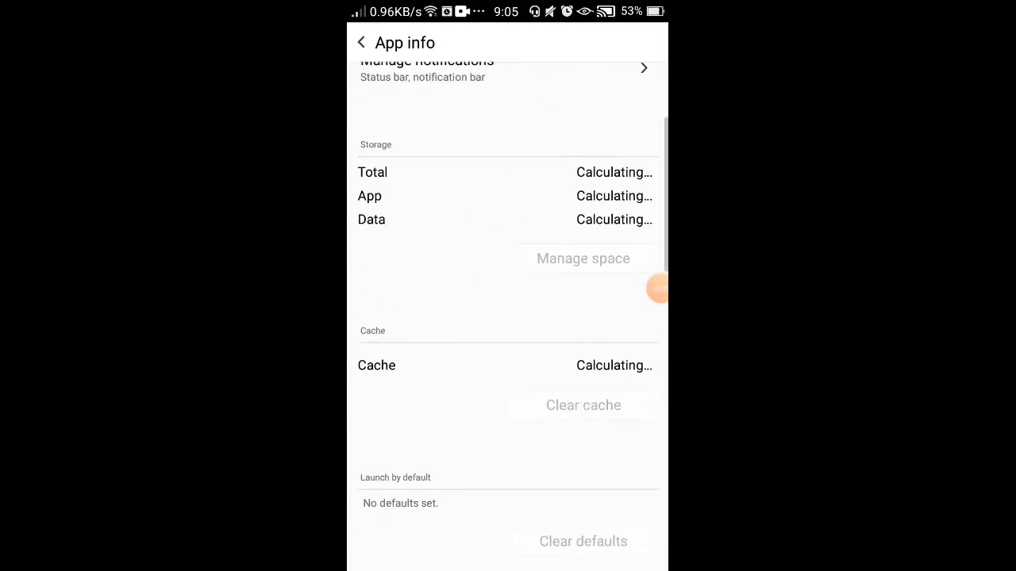
{"action": "scroll", "scroll_direction": "down", "scroll_amount": 3}
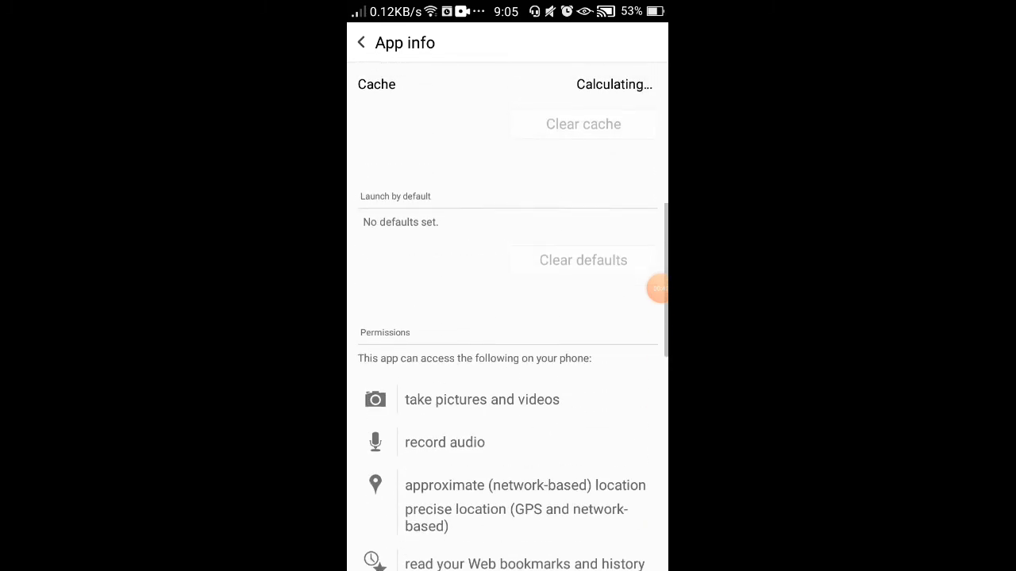
{"action": "scroll", "scroll_direction": "down", "scroll_amount": 3}
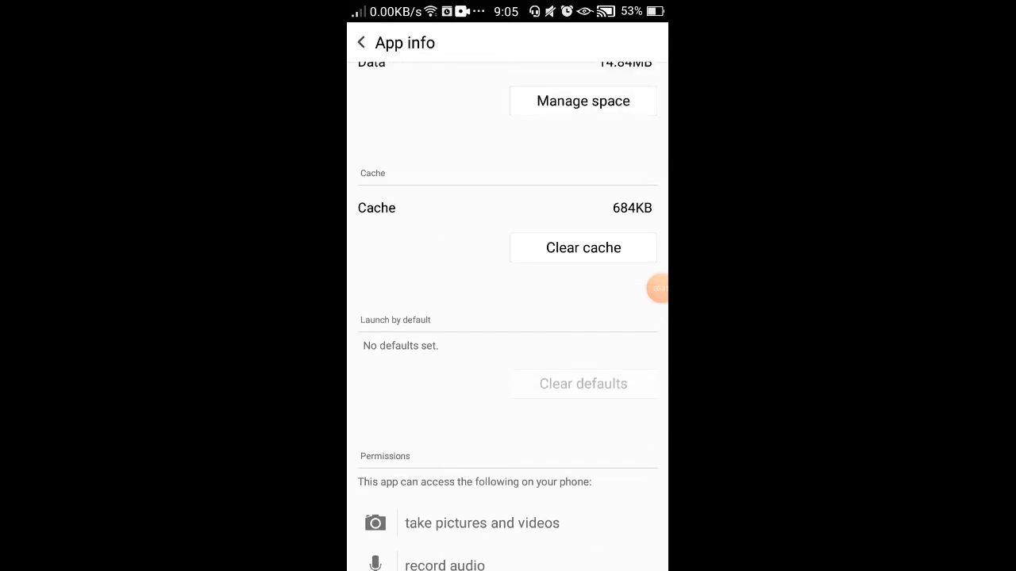
{"action": "left_click", "coordinate": [583, 247]}
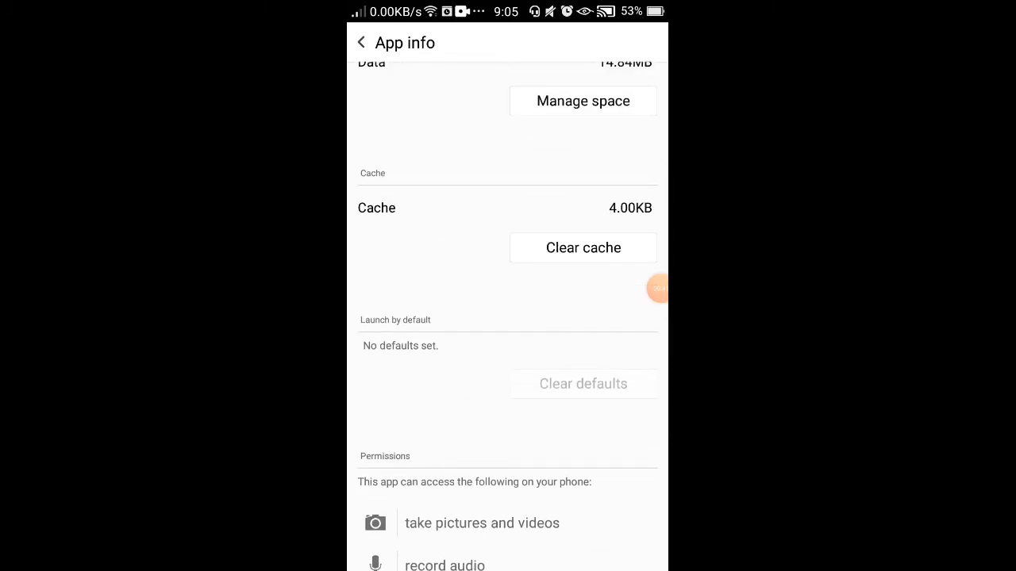